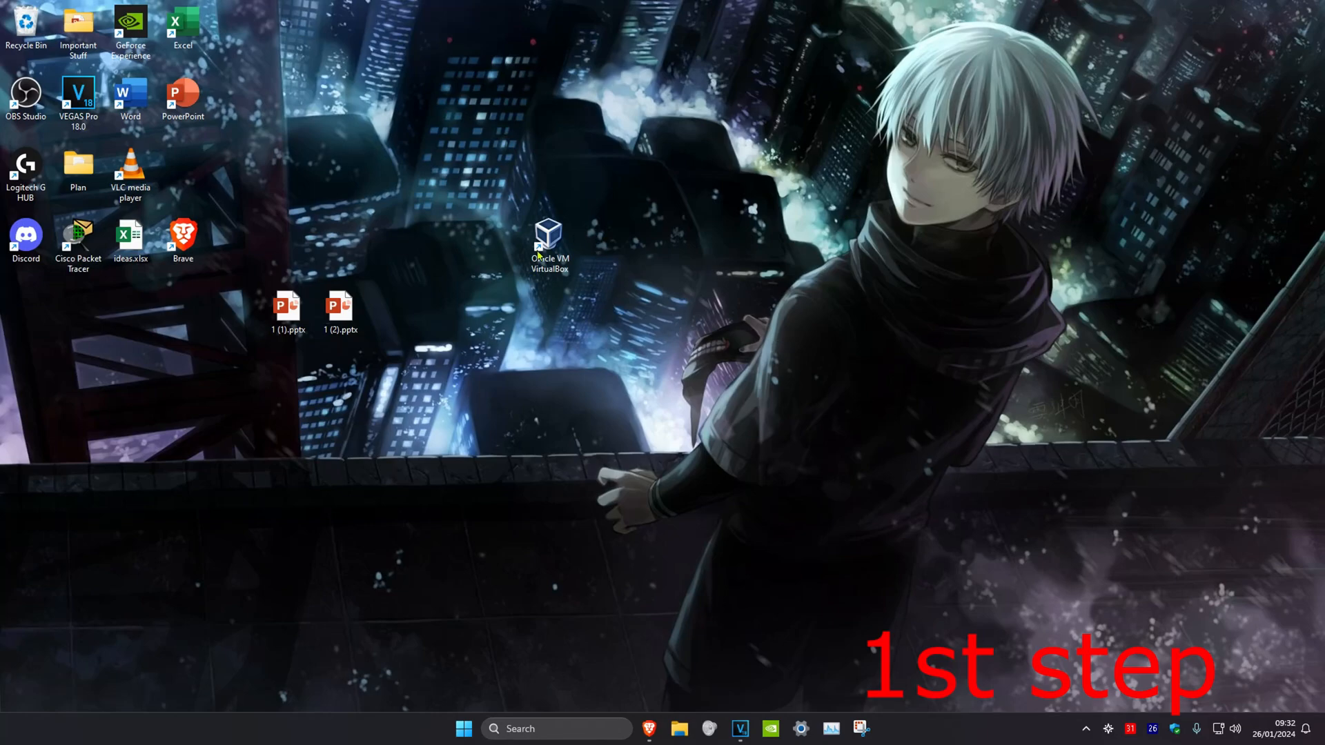
Tick 'Disable full-screen optimisations' in the VirtualBox shortcut's Compatibility properties and confirm
click(550, 234)
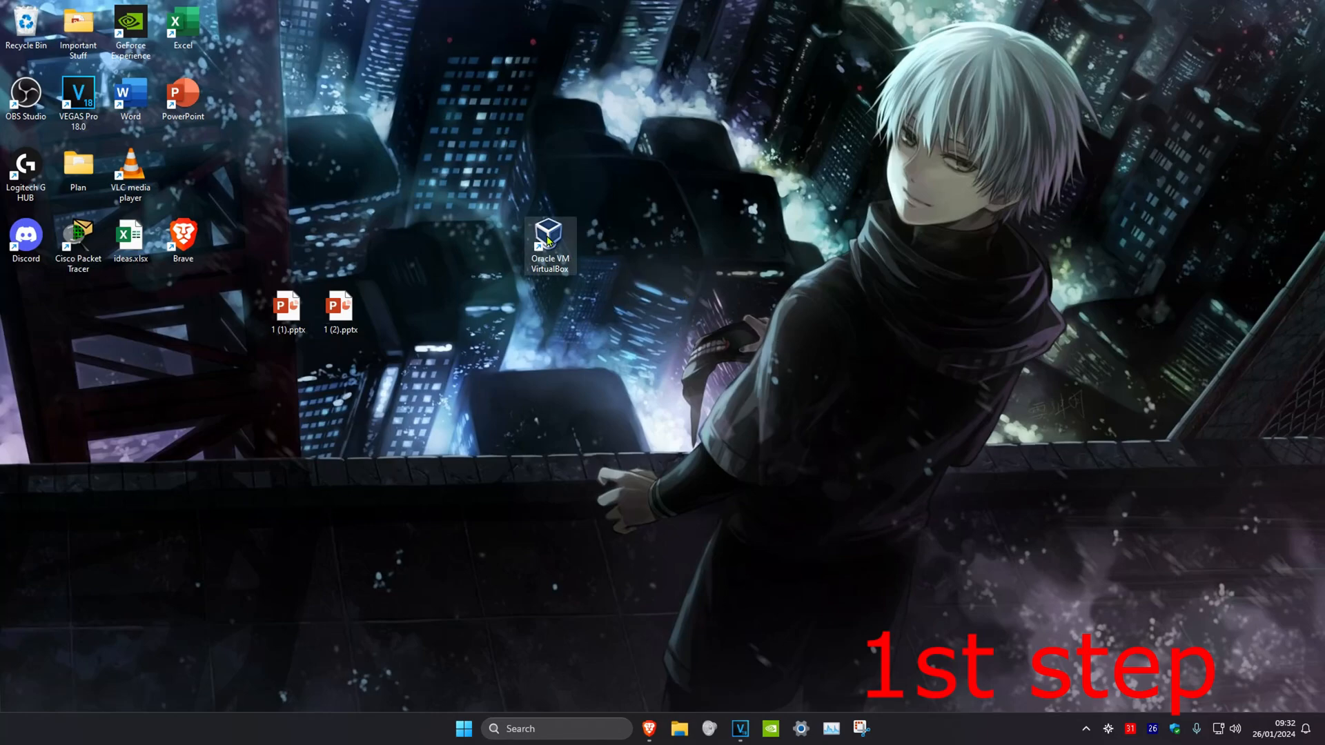
click(549, 237)
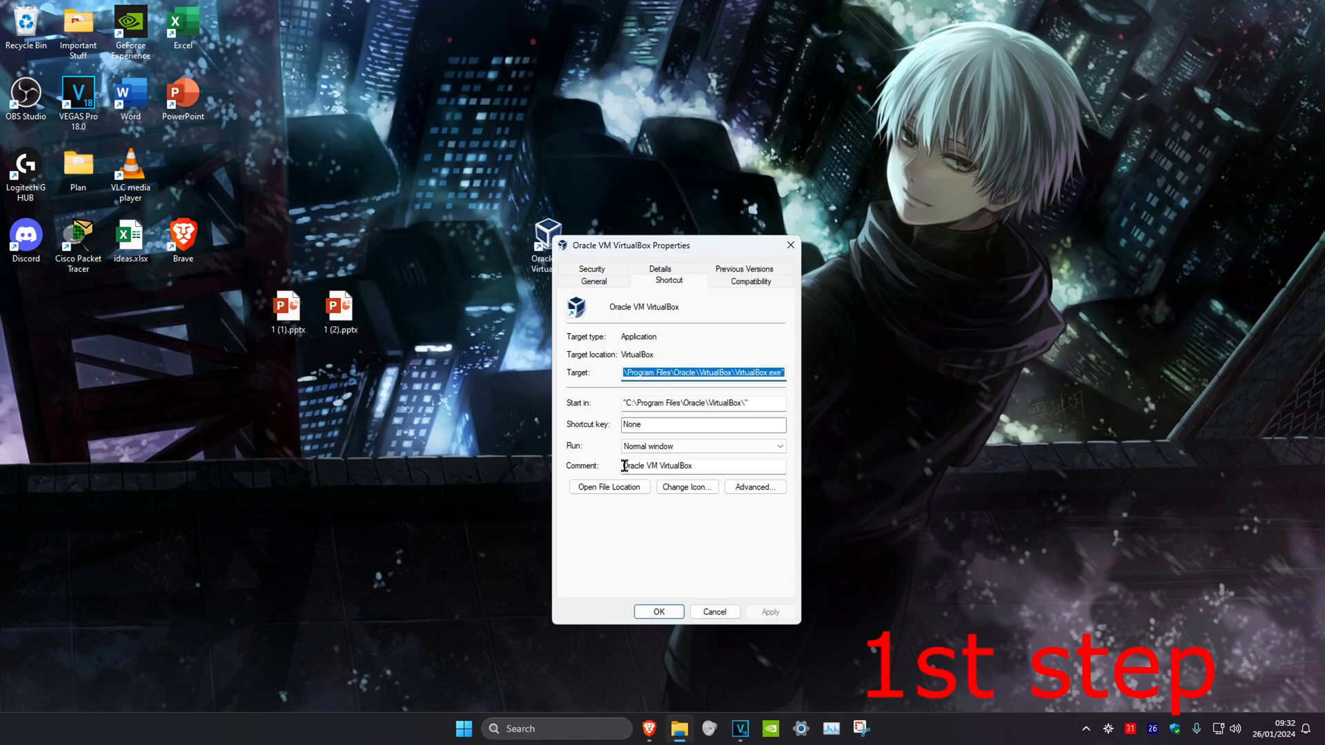
click(750, 280)
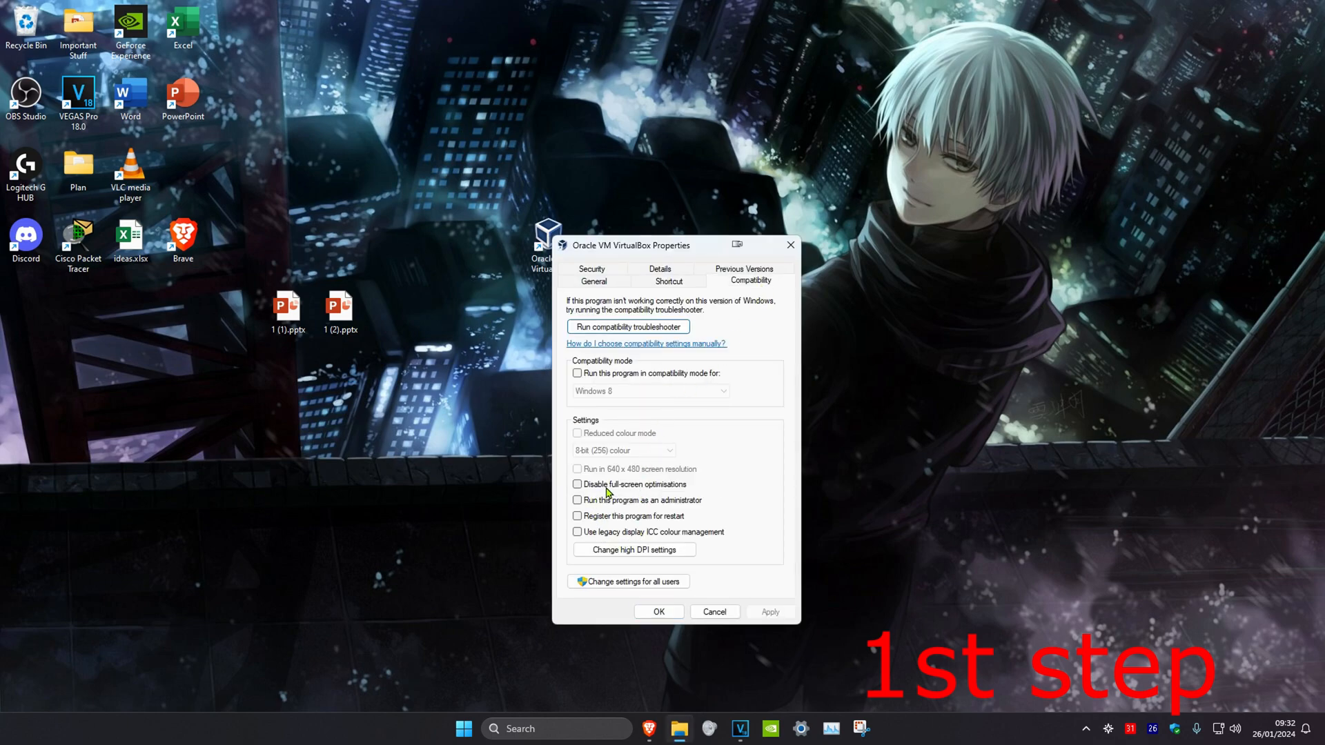
click(577, 485)
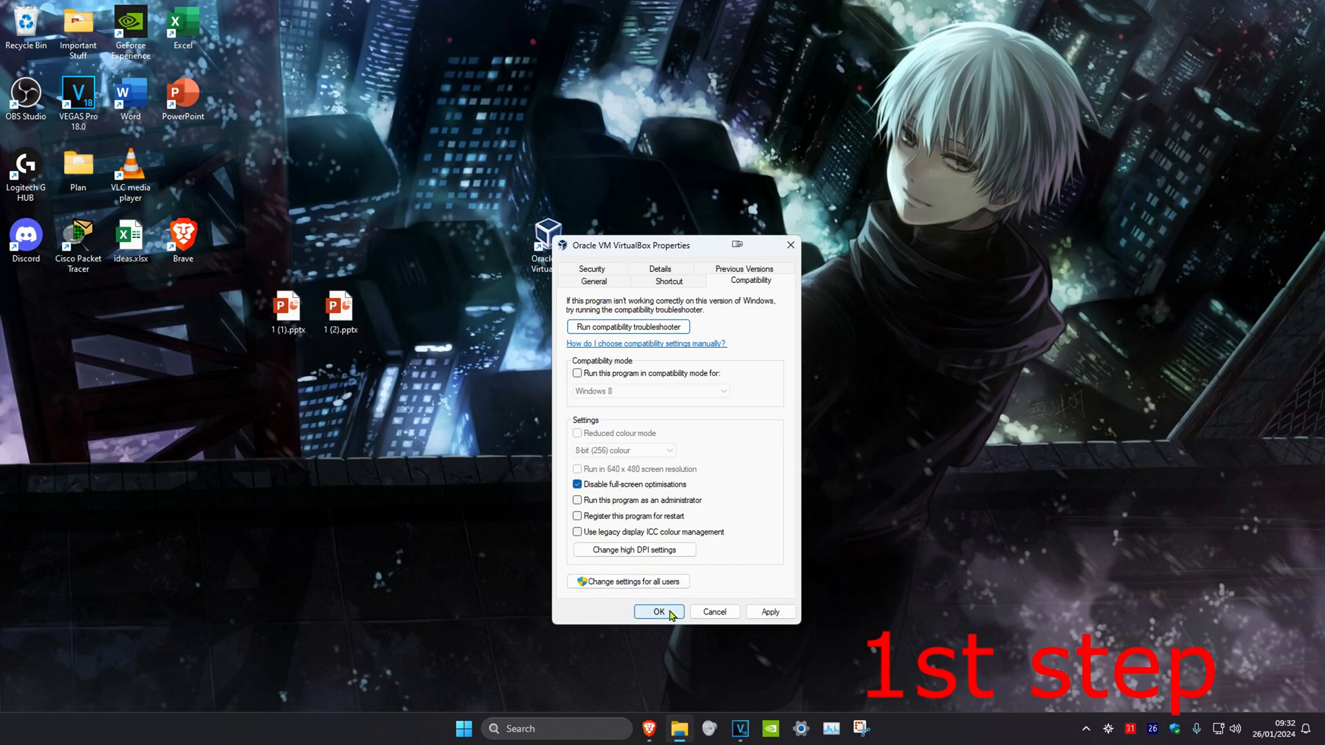
click(659, 611)
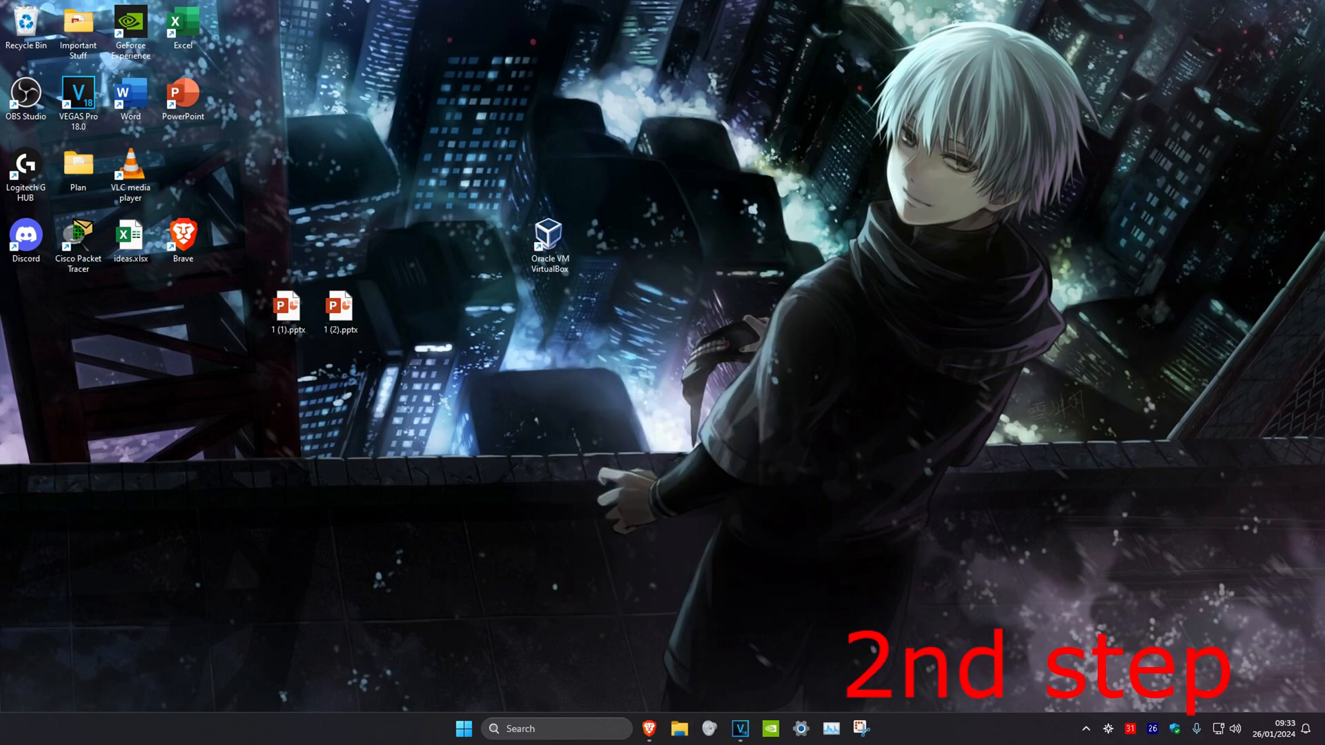
Delete the Roblox folder under %localappdata% and run the Network and Internet troubleshooter
text(%localappdata%)
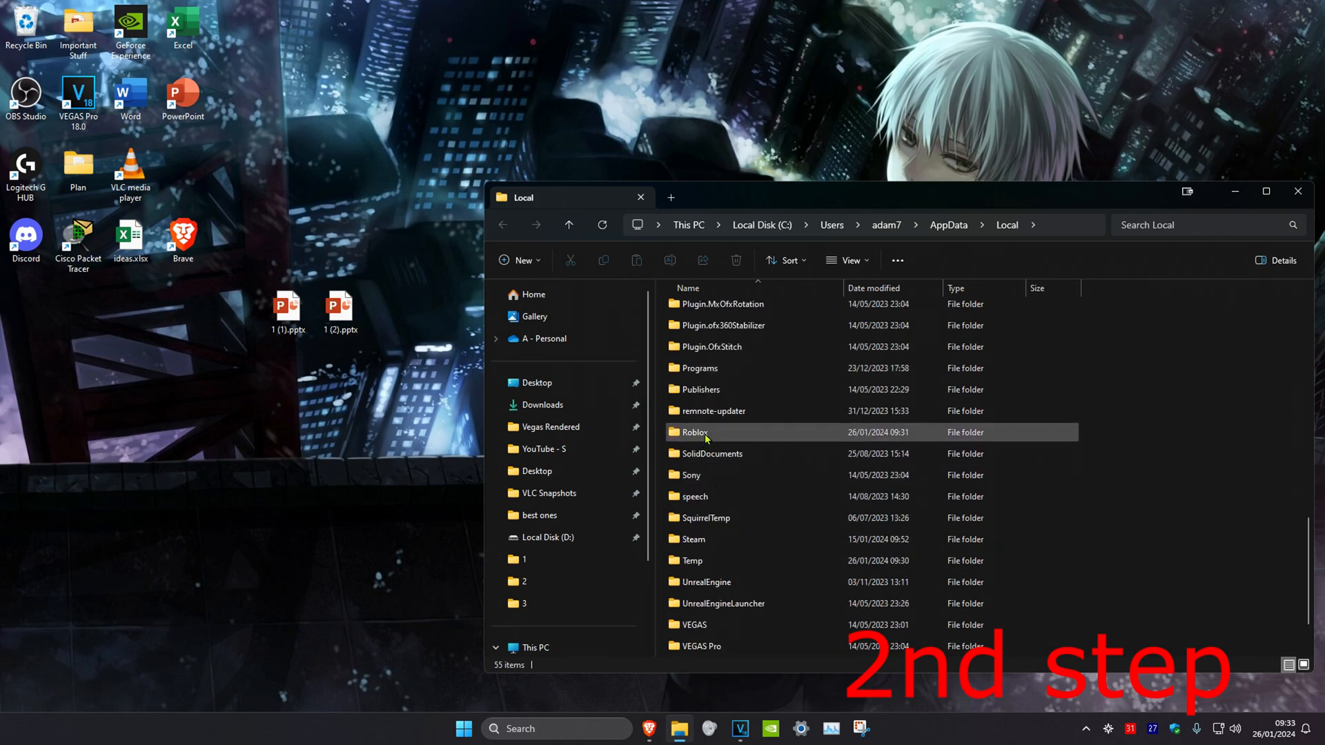
click(695, 432)
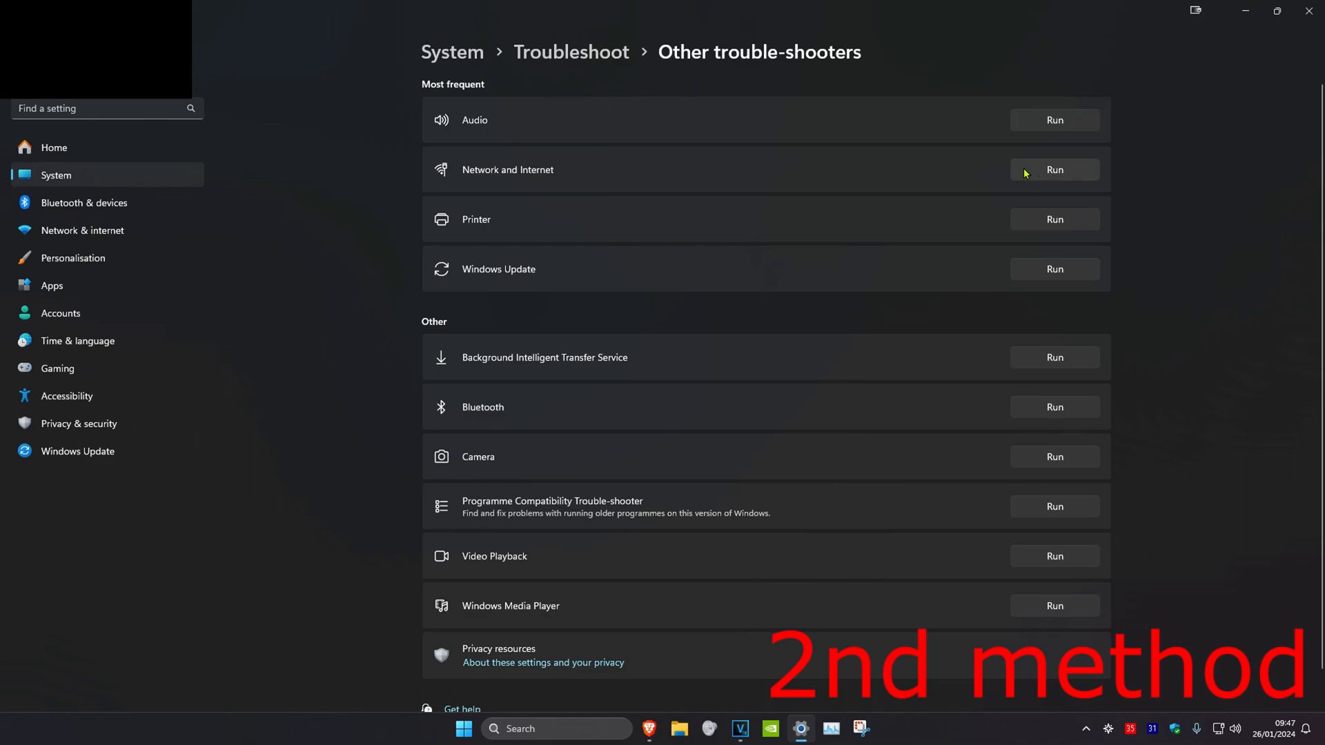
click(1054, 170)
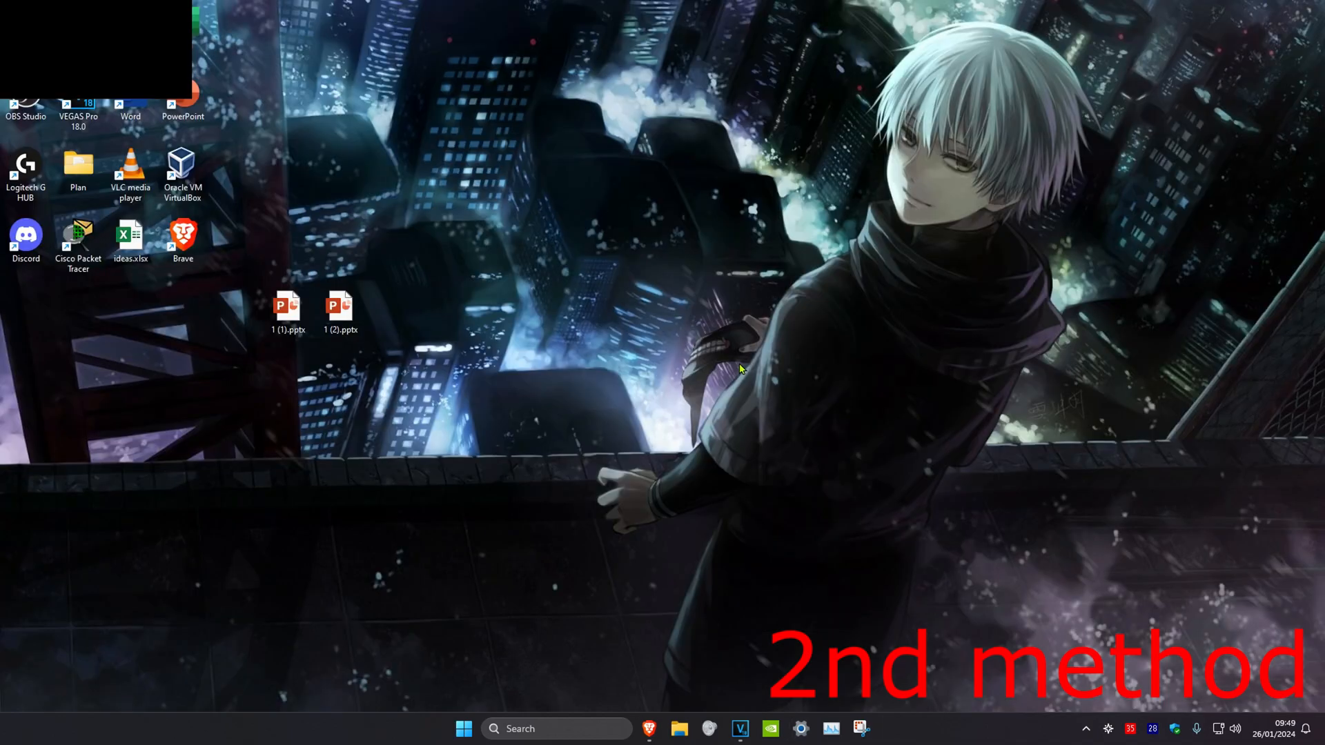
Open Installed apps via an 'add or remove programs' search, scroll to uninstall Roblox, and close Settings
text(add or remove programs)
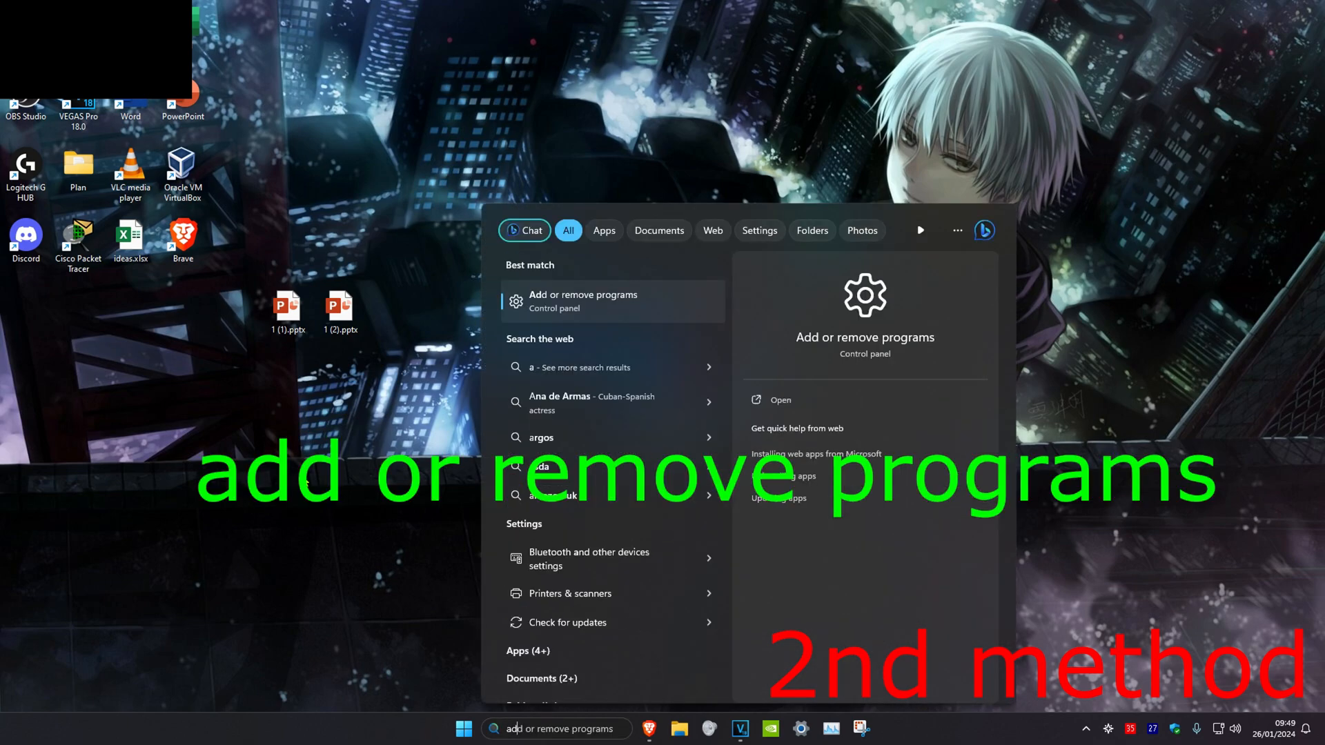
click(779, 400)
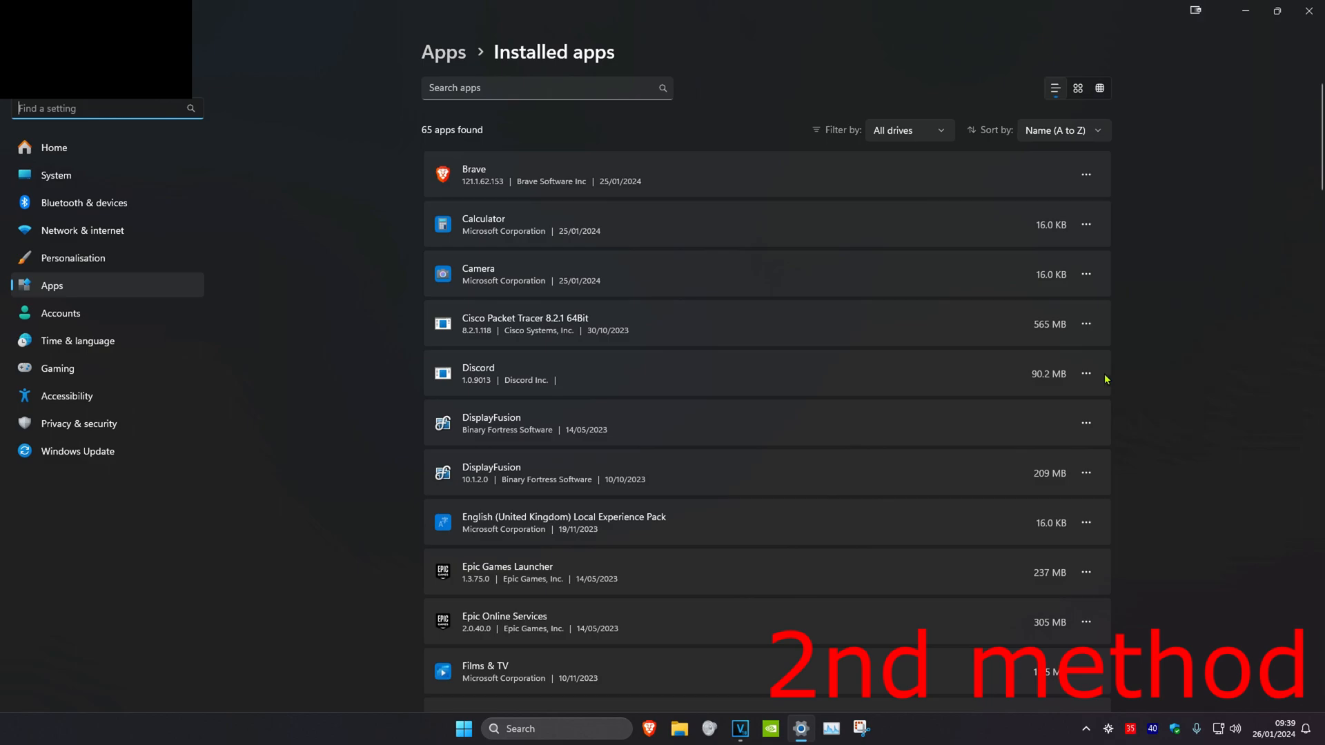
scroll(down, 3)
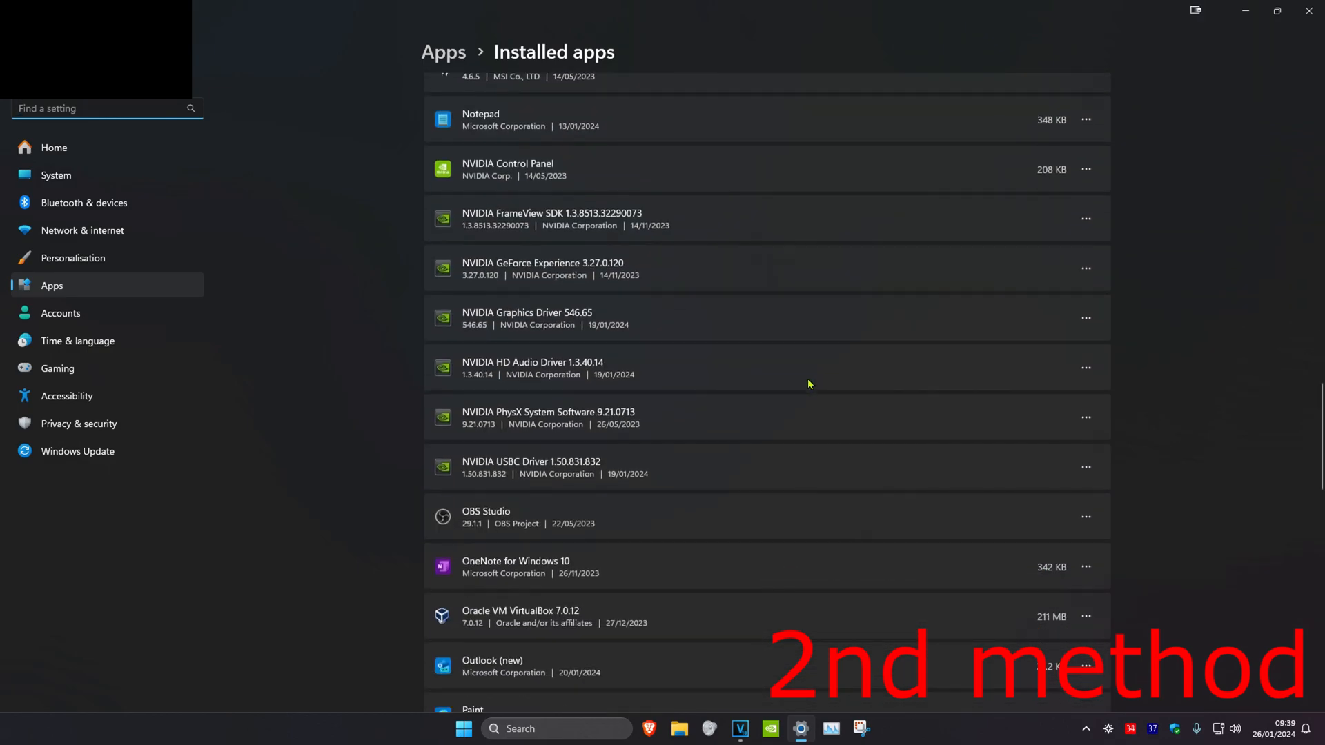
scroll(down, 3)
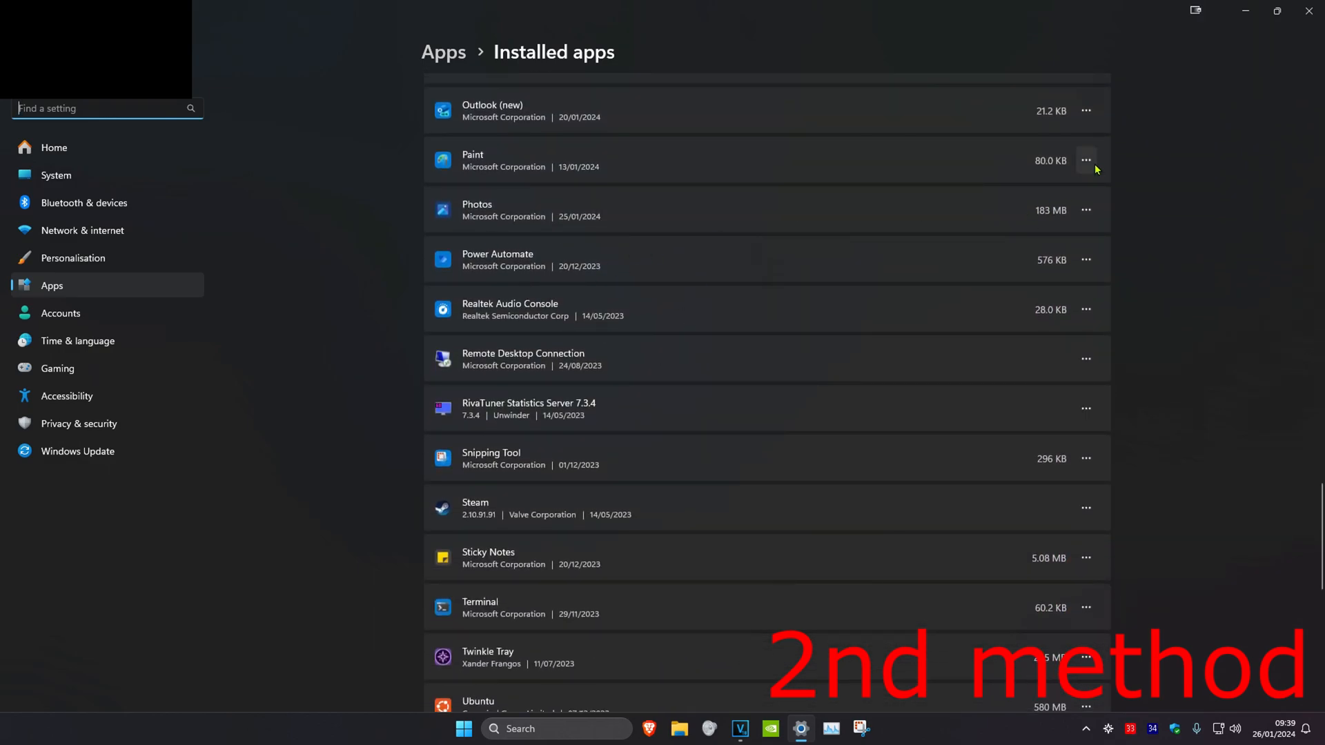
click(1086, 160)
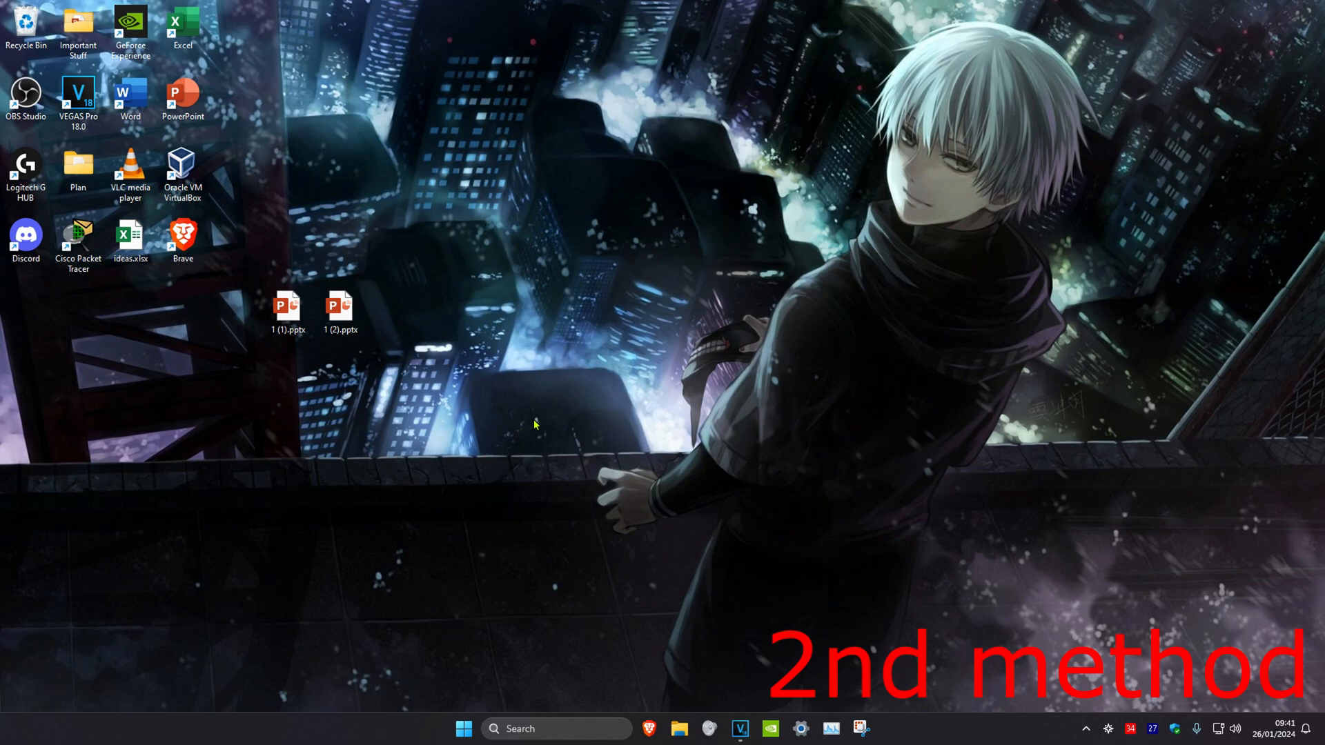
Type 'microsoft Store' into the taskbar search
text(microsoft Store)
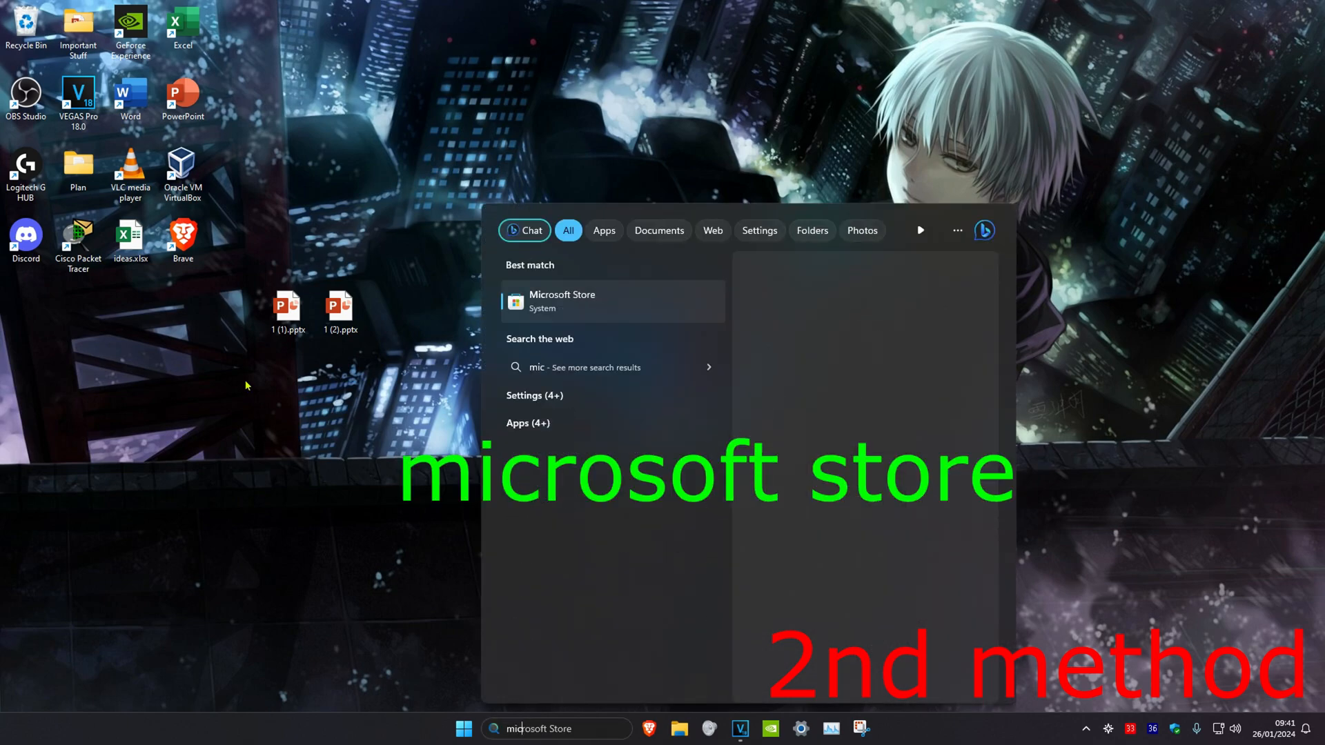